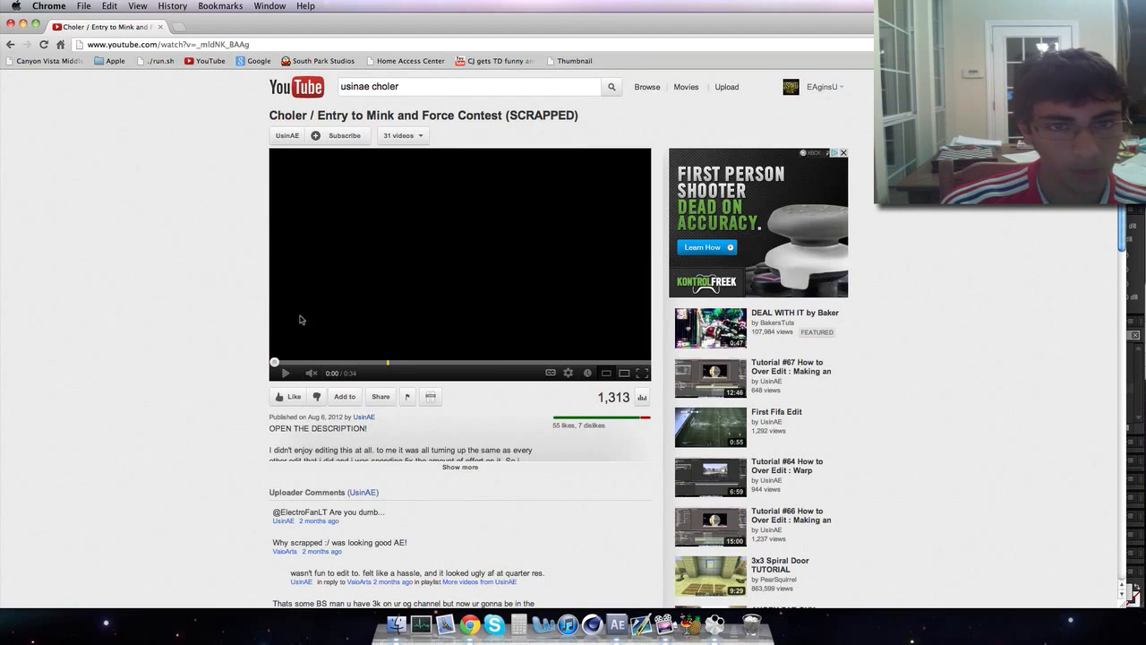
{"action": "mouse_move", "coordinate": [333, 303]}
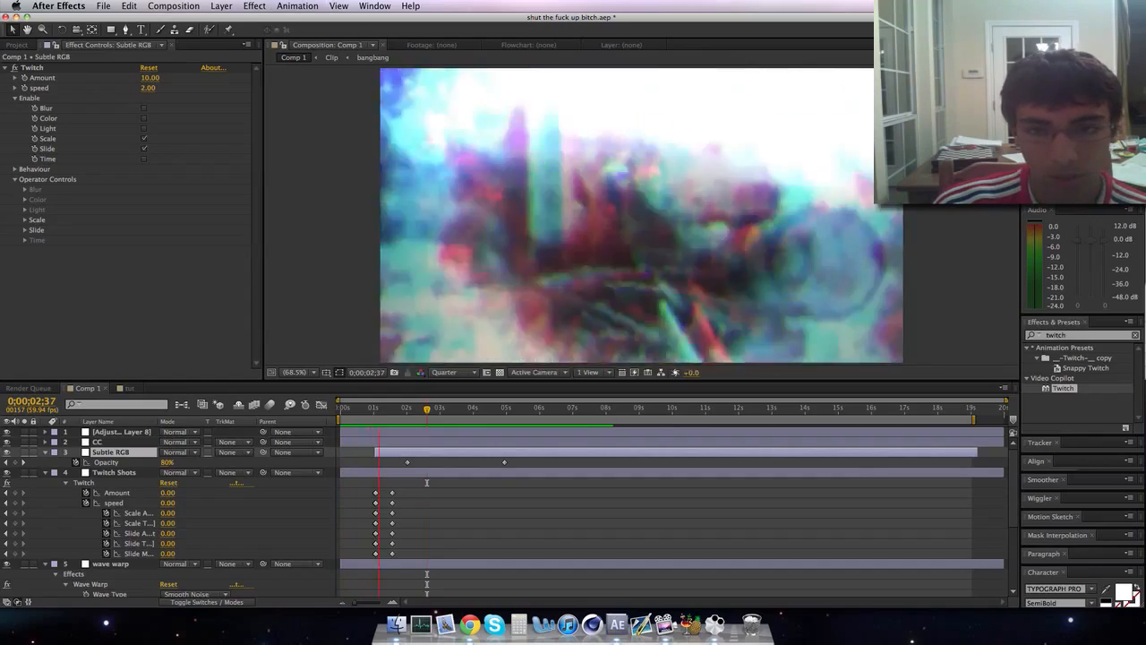
Step: Scrub Comp 1 to the shot moment, then switch to the new empty composition
{"action": "left_click", "coordinate": [430, 408]}
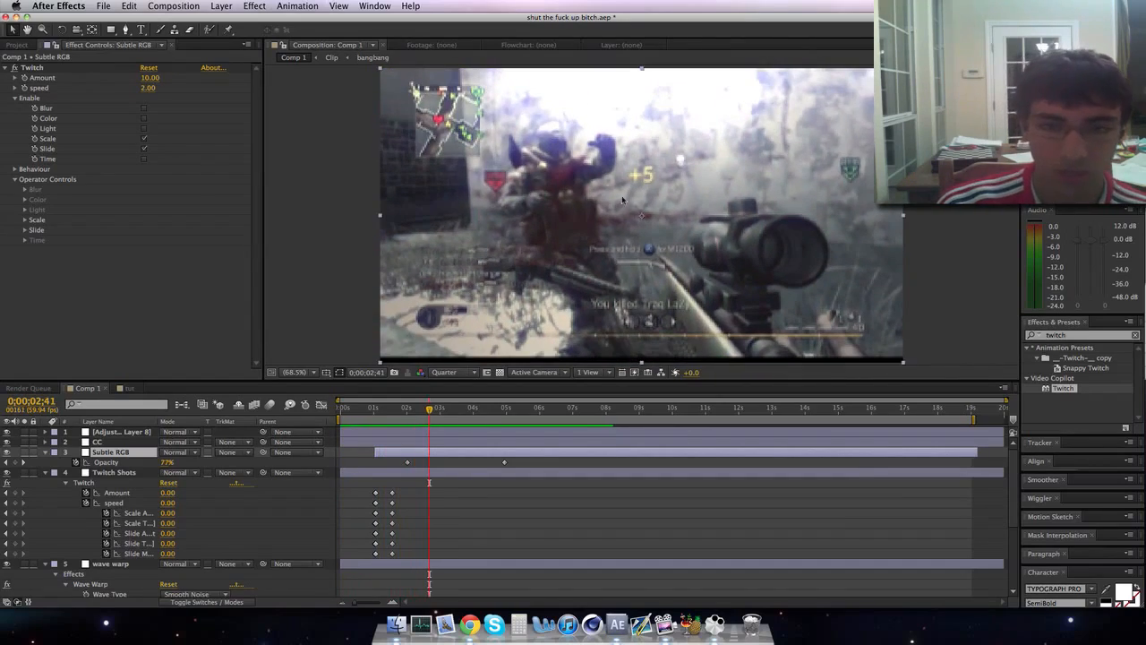
{"action": "mouse_move", "coordinate": [688, 206]}
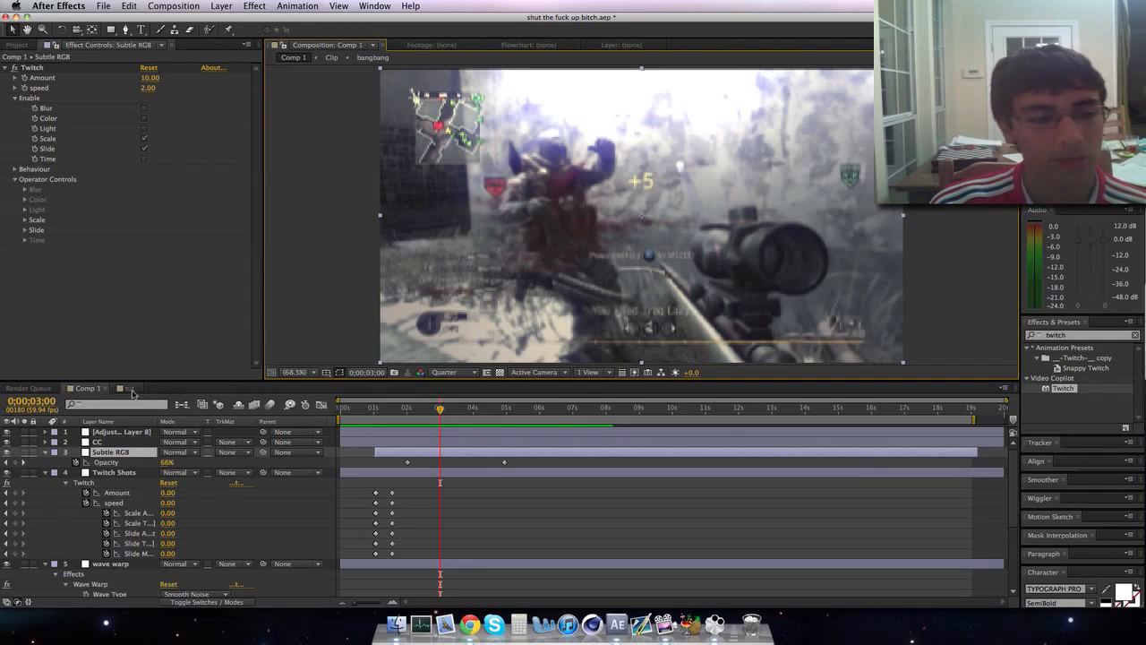
{"action": "left_click", "coordinate": [128, 387]}
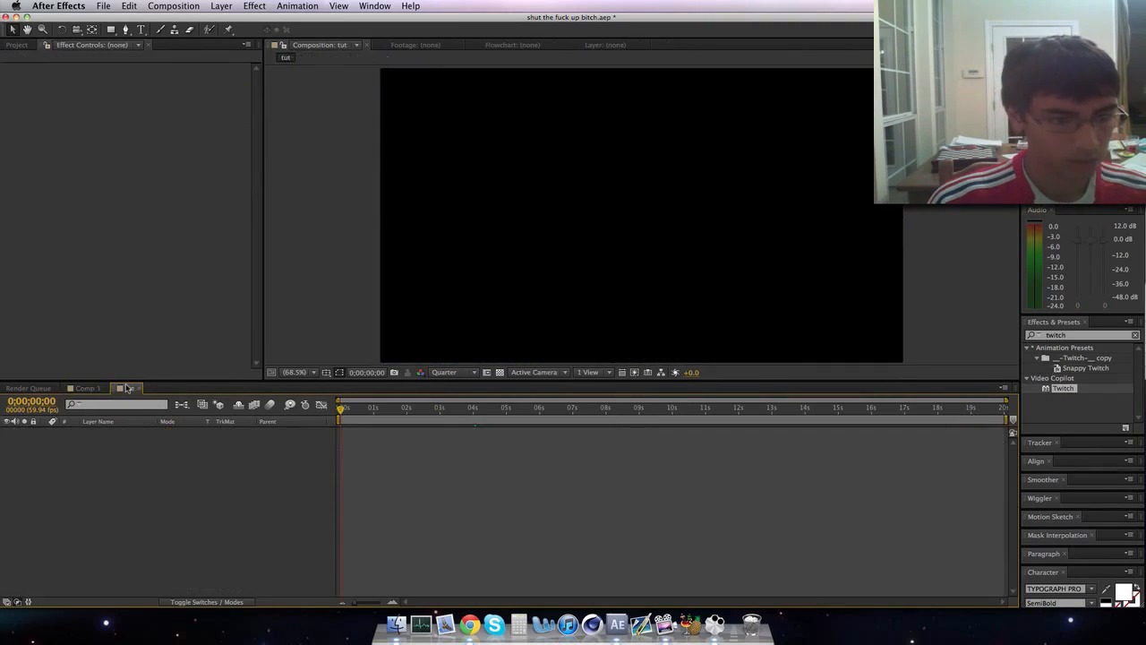
Step: Drop the gameplay clip into the new composition, glancing at Comp 1 for reference
{"action": "left_click", "coordinate": [129, 387]}
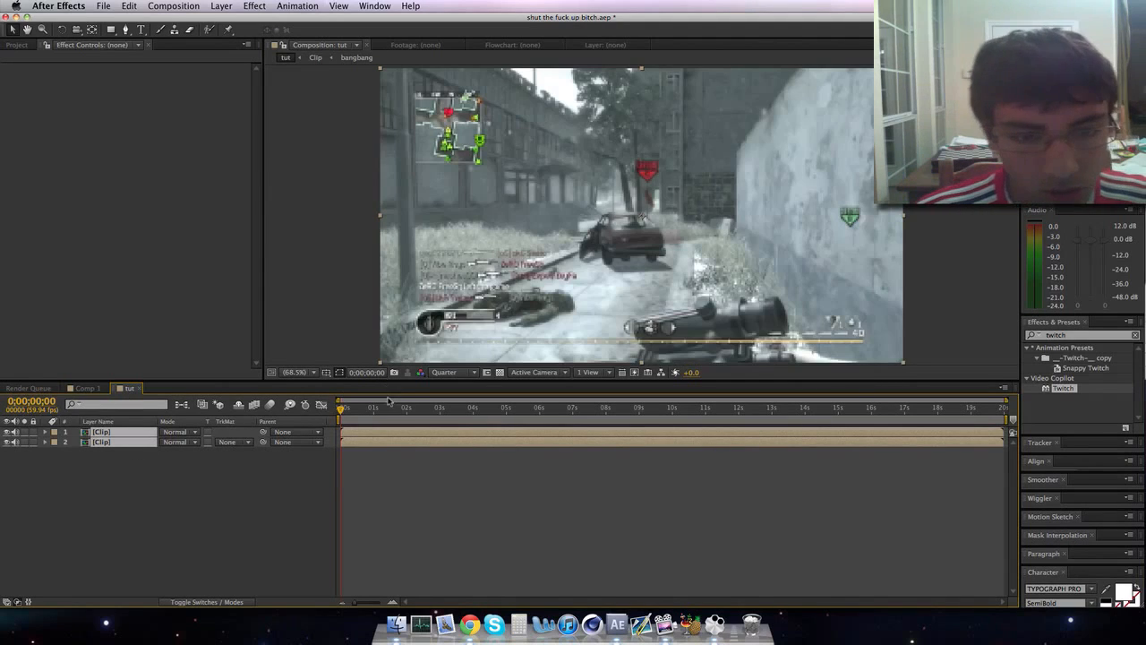
{"action": "left_click", "coordinate": [351, 409]}
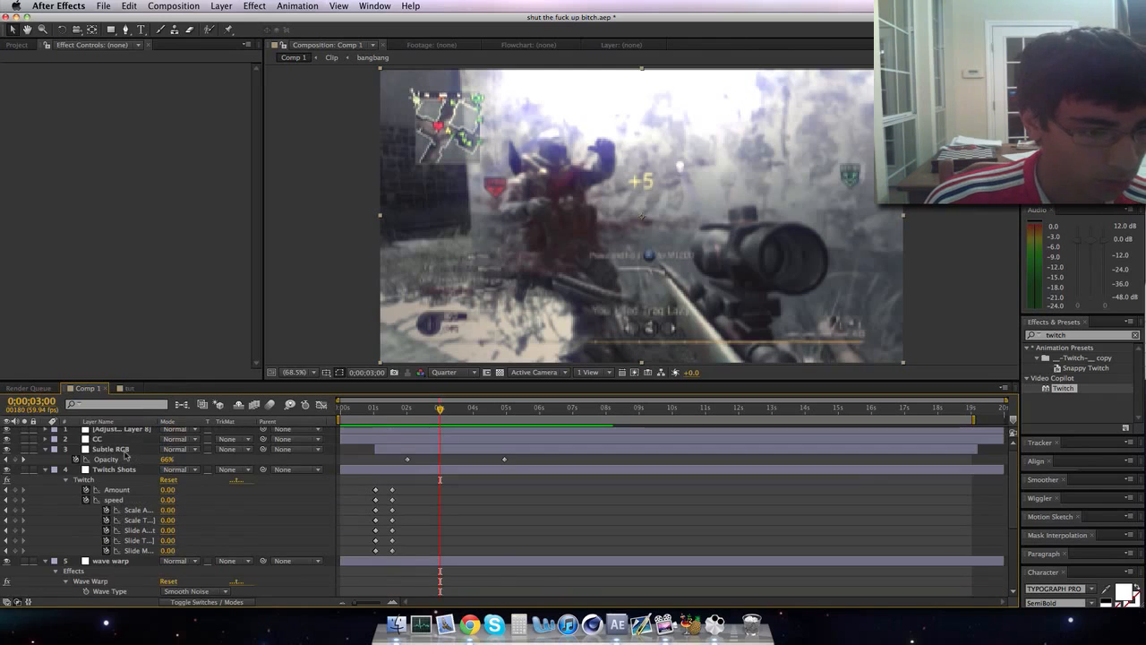
{"action": "left_click", "coordinate": [129, 386]}
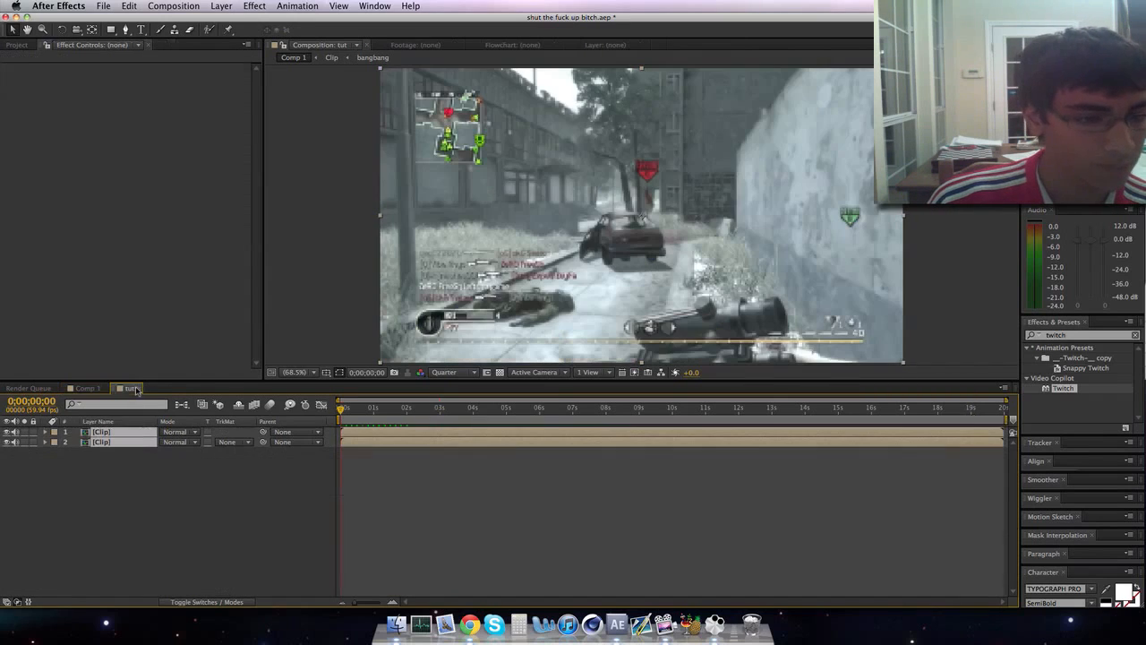
Step: Create an adjustment layer over the clip and rename it 'Subtle RGB' with the Twitch preset
{"action": "left_click", "coordinate": [222, 7]}
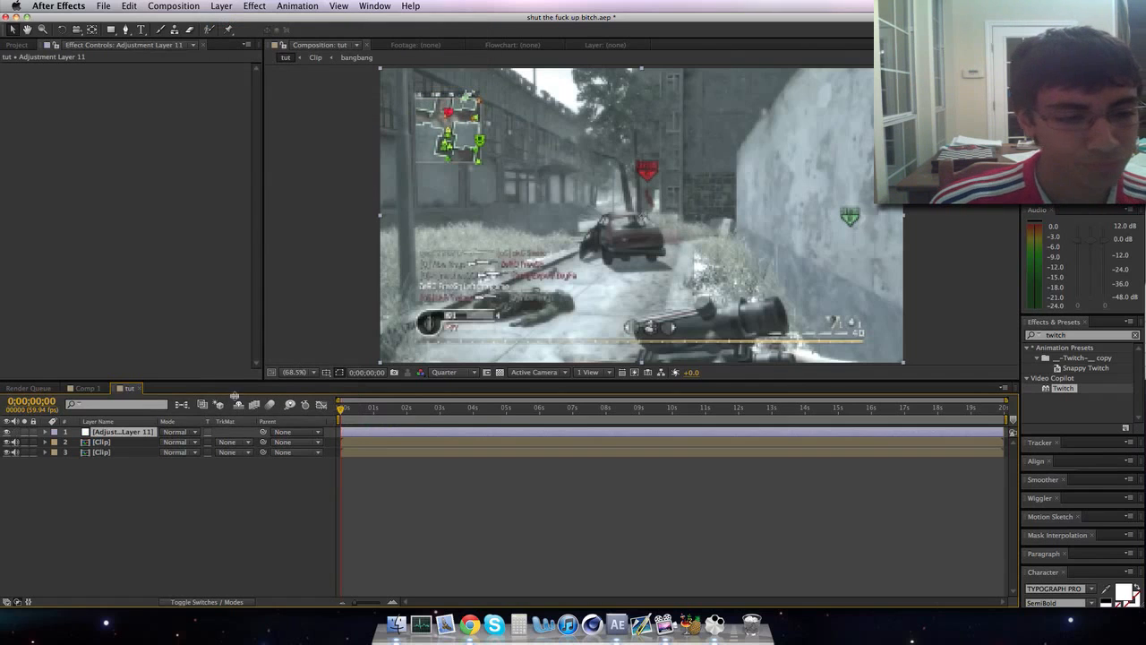
{"action": "right_click", "coordinate": [116, 431]}
{"action": "type", "text": "Subtle RGB"}
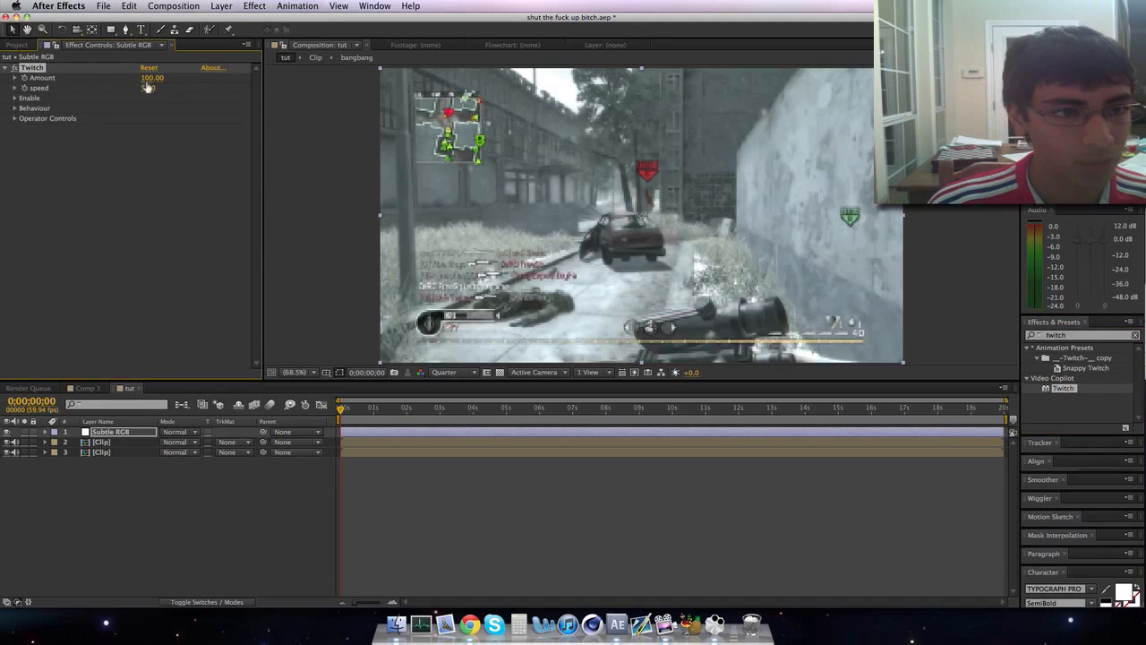
Step: Set Twitch Amount to 7, slow its speed, and enable the Scale and Slide twitches
{"action": "left_click_drag", "start_coordinate": [161, 77], "coordinate": [134, 77]}
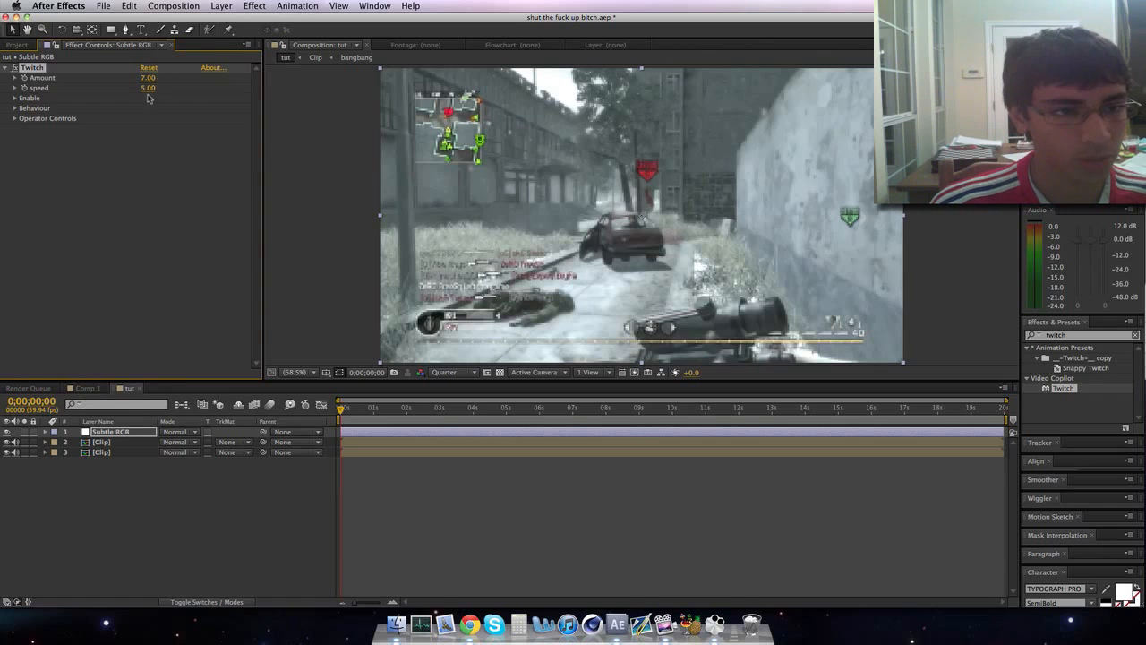
{"action": "left_click_drag", "start_coordinate": [147, 87], "coordinate": [140, 88]}
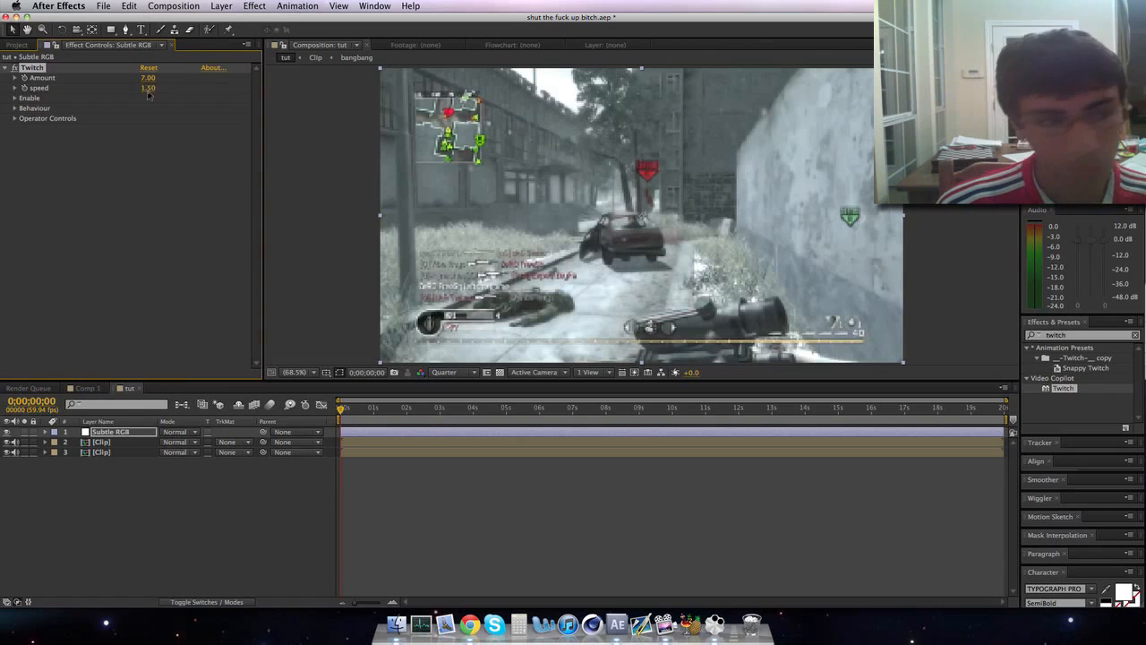
{"action": "left_click", "coordinate": [16, 97]}
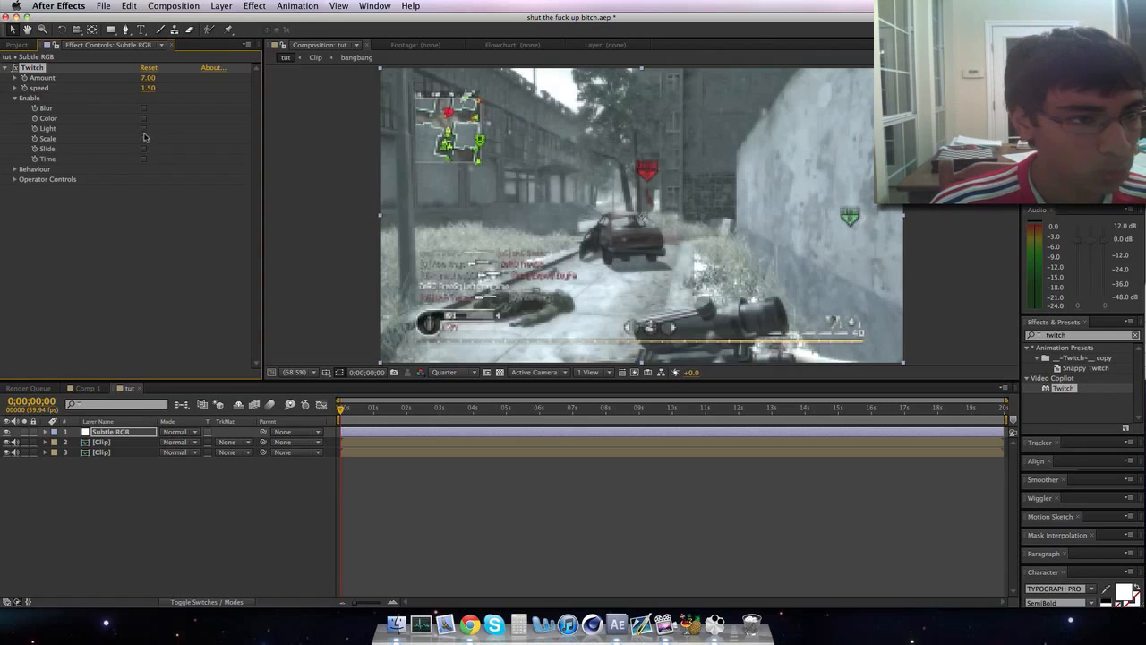
{"action": "left_click", "coordinate": [143, 149]}
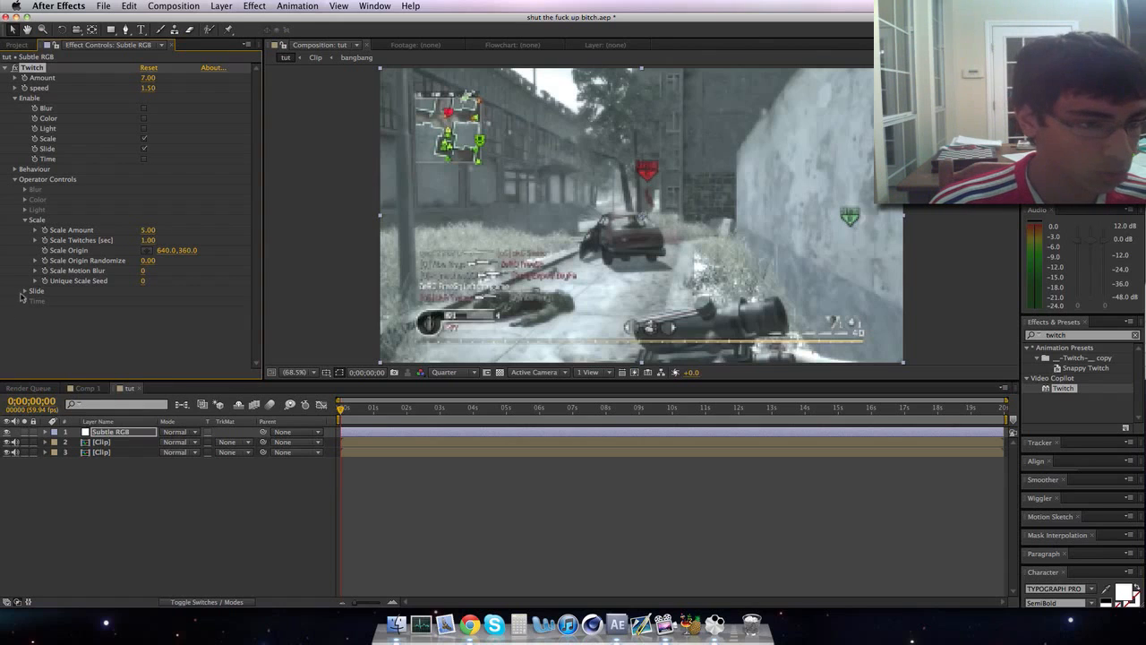
{"action": "left_click", "coordinate": [21, 290]}
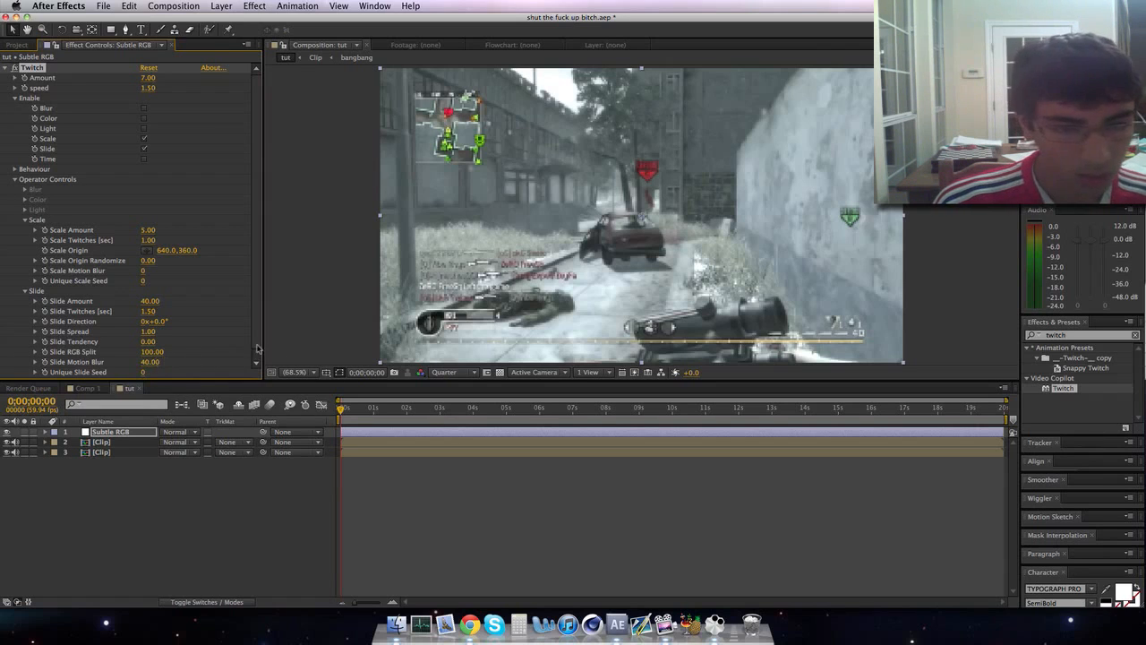
{"action": "mouse_move", "coordinate": [652, 229]}
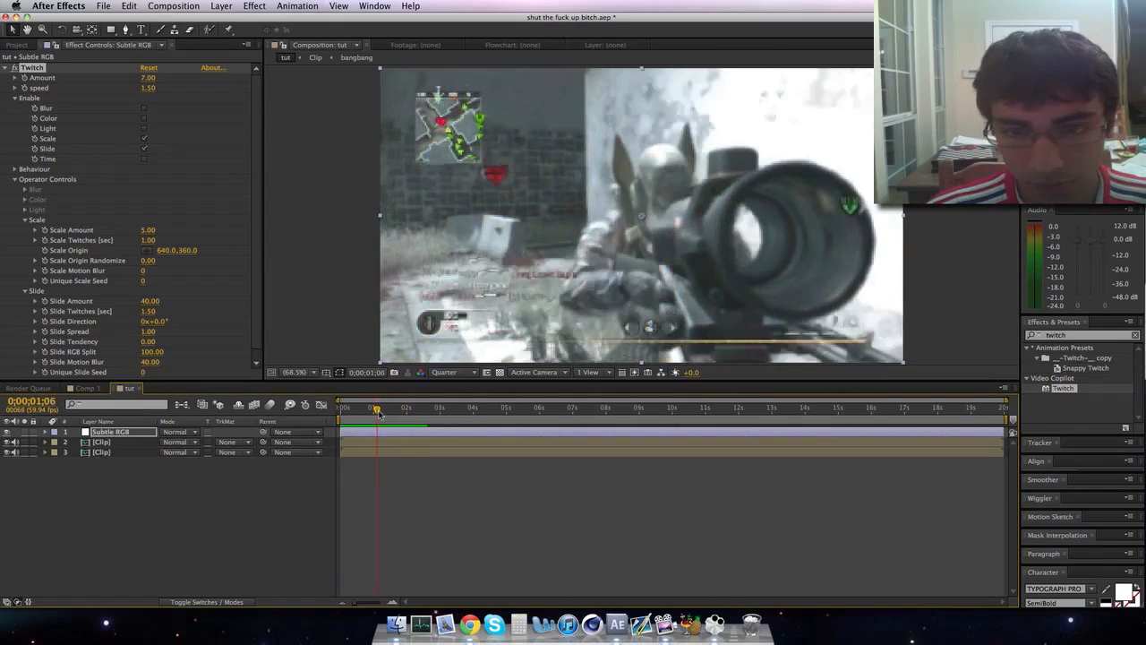
Step: Reveal Subtle RGB's Opacity and set its first keyframe near the start of the shot
{"action": "left_click", "coordinate": [375, 409]}
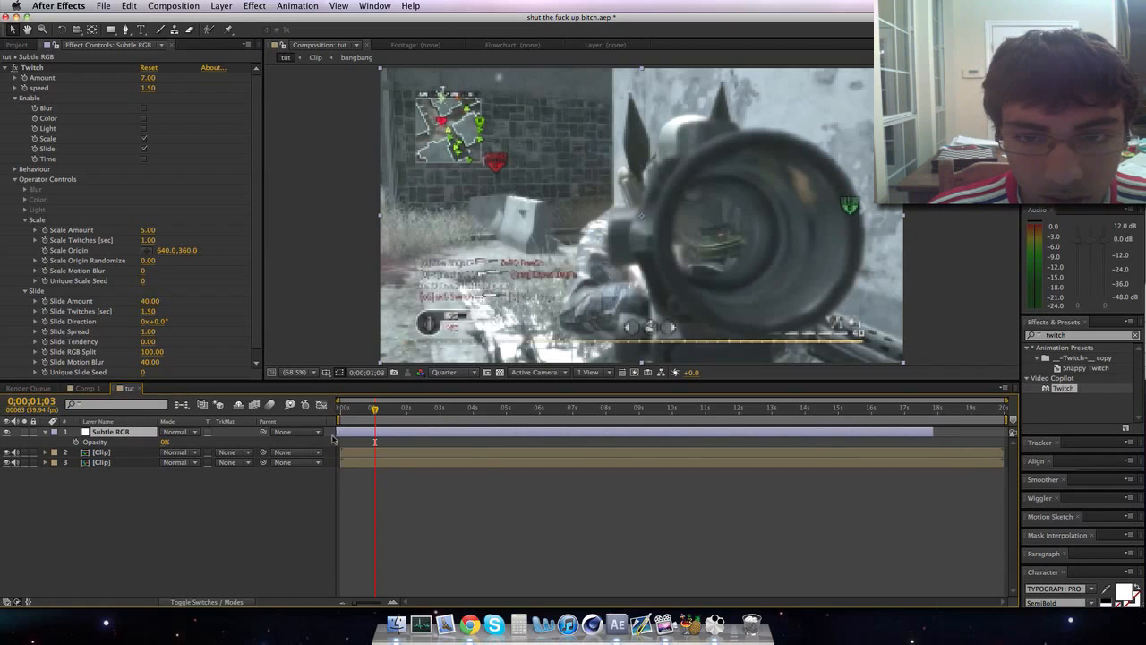
{"action": "mouse_move", "coordinate": [387, 437]}
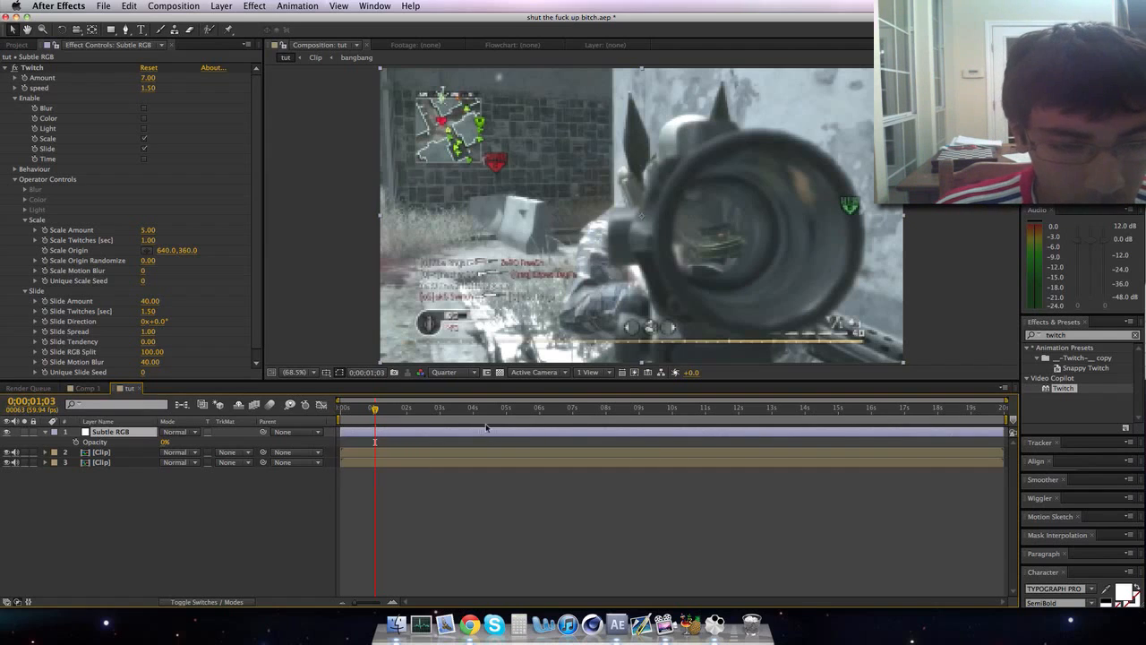
{"action": "left_click", "coordinate": [412, 408]}
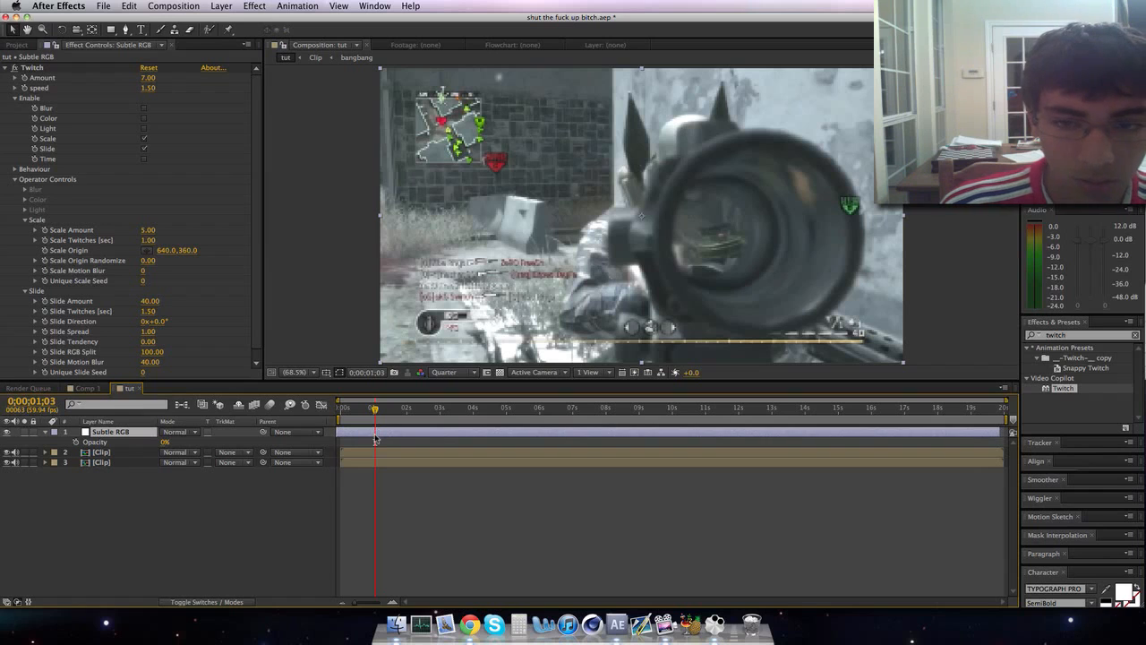
{"action": "left_click", "coordinate": [45, 431]}
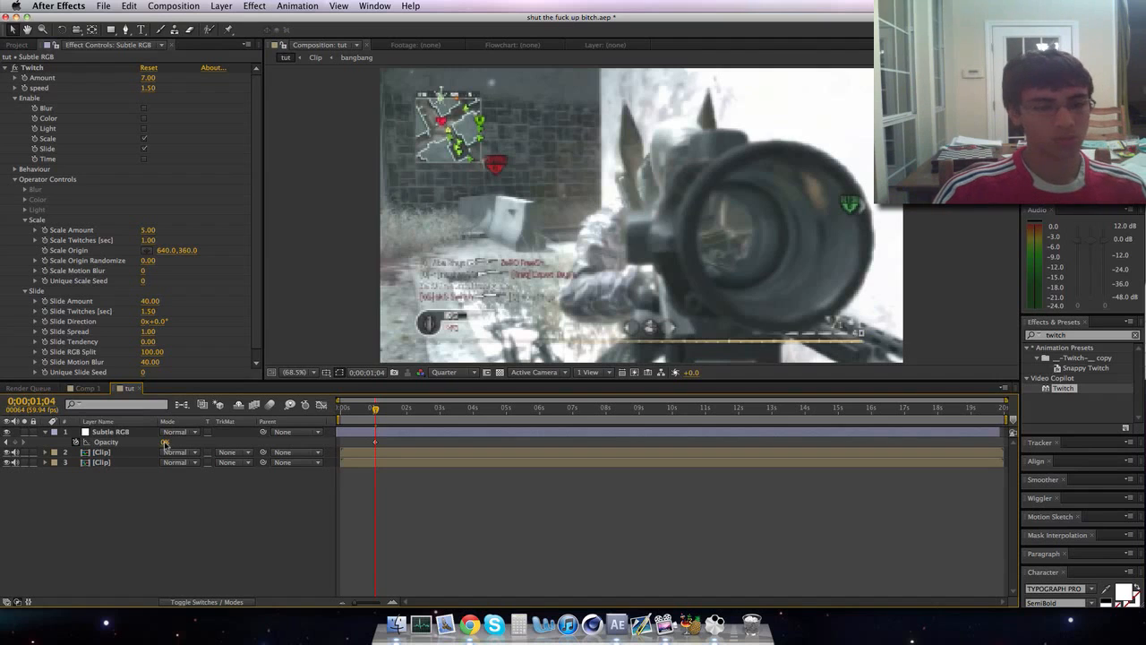
Step: Scrub Opacity later in the timeline to add a second keyframe fading the layer out
{"action": "double_click", "coordinate": [170, 440]}
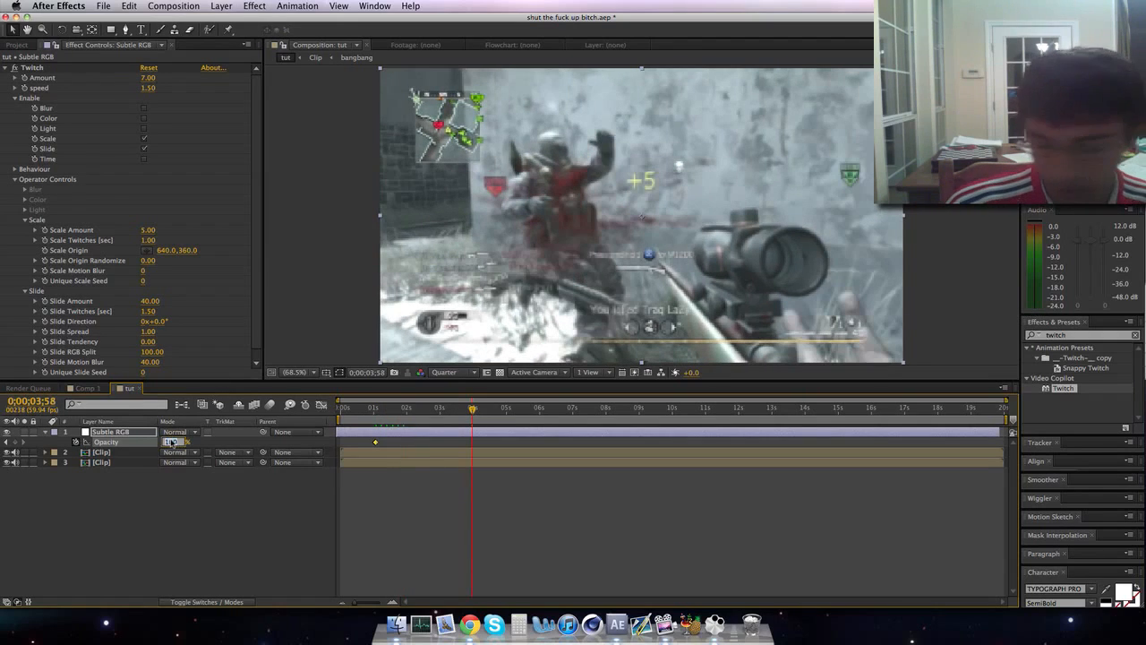
{"action": "left_click_drag", "start_coordinate": [473, 408], "coordinate": [376, 408]}
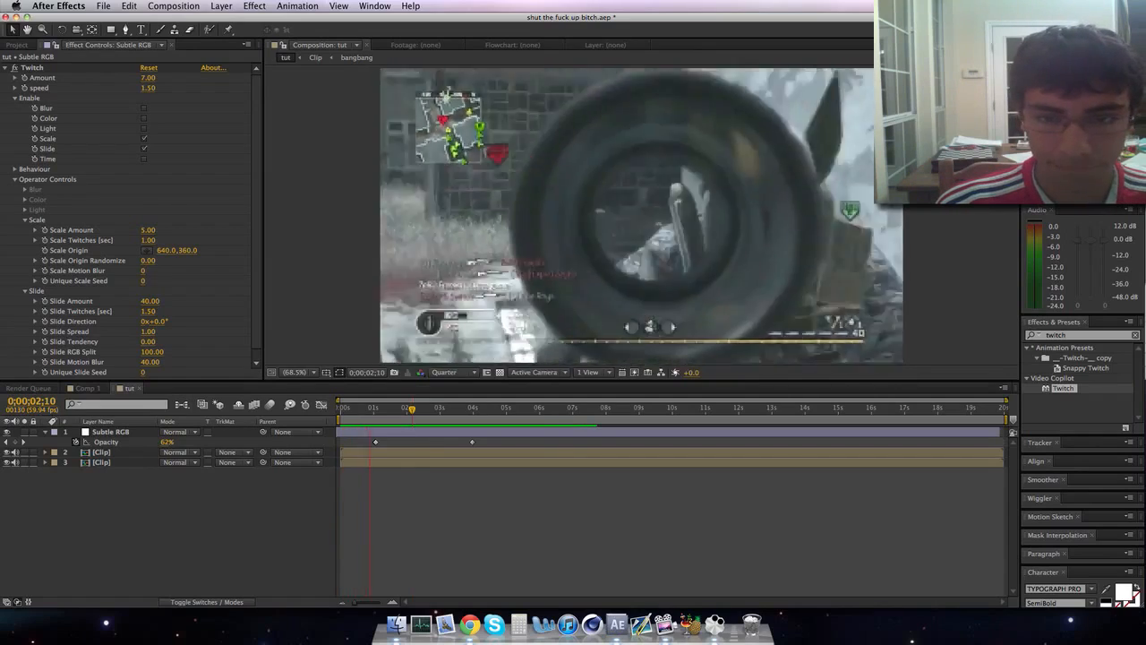
{"action": "left_click", "coordinate": [437, 408]}
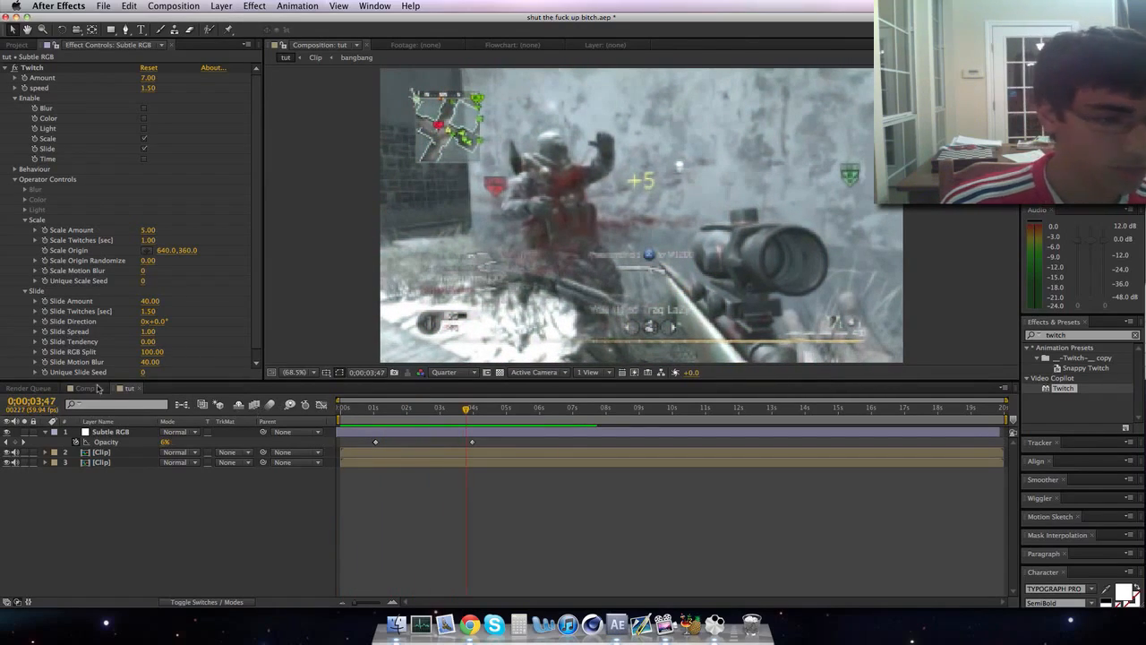
{"action": "left_click", "coordinate": [86, 387]}
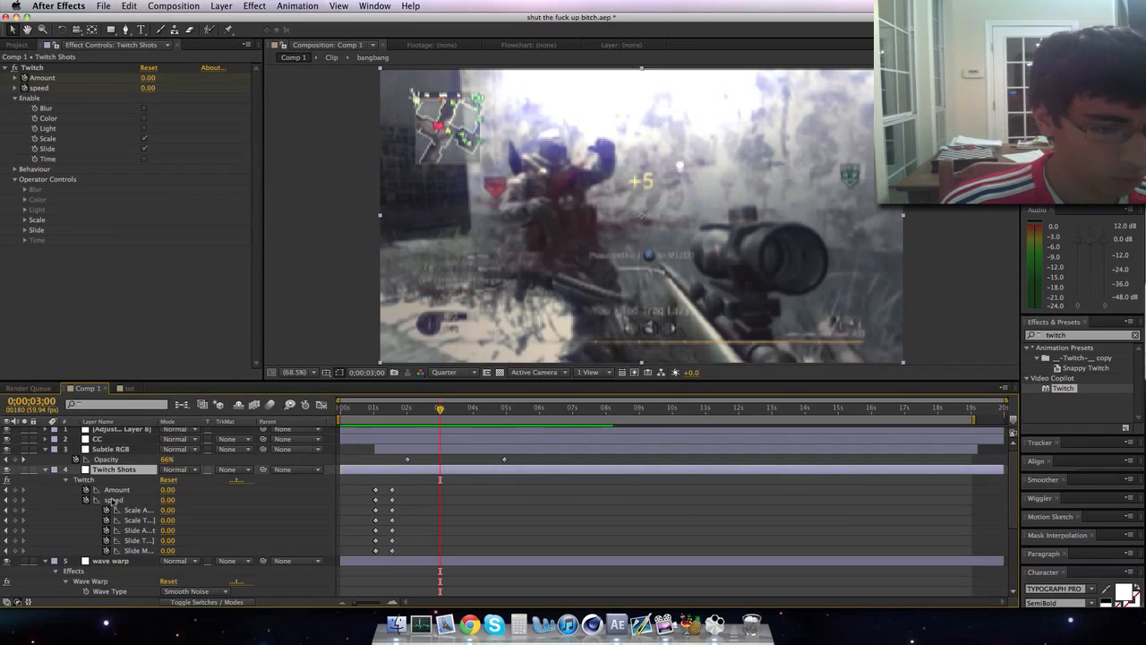
{"action": "left_click", "coordinate": [116, 431]}
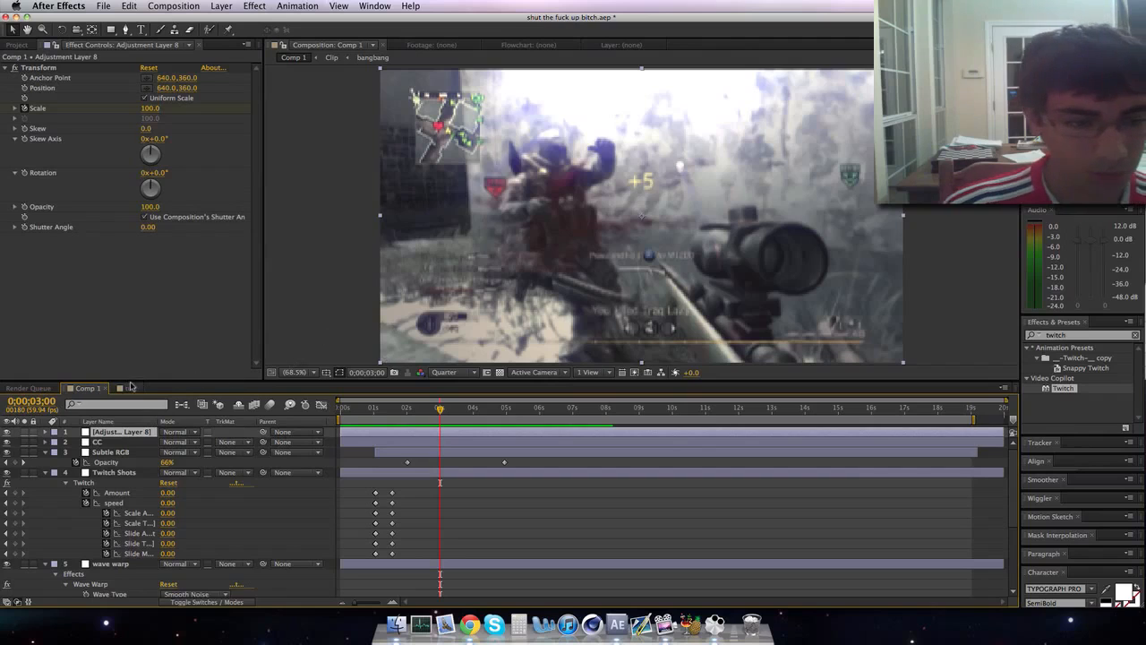
{"action": "left_click", "coordinate": [127, 387]}
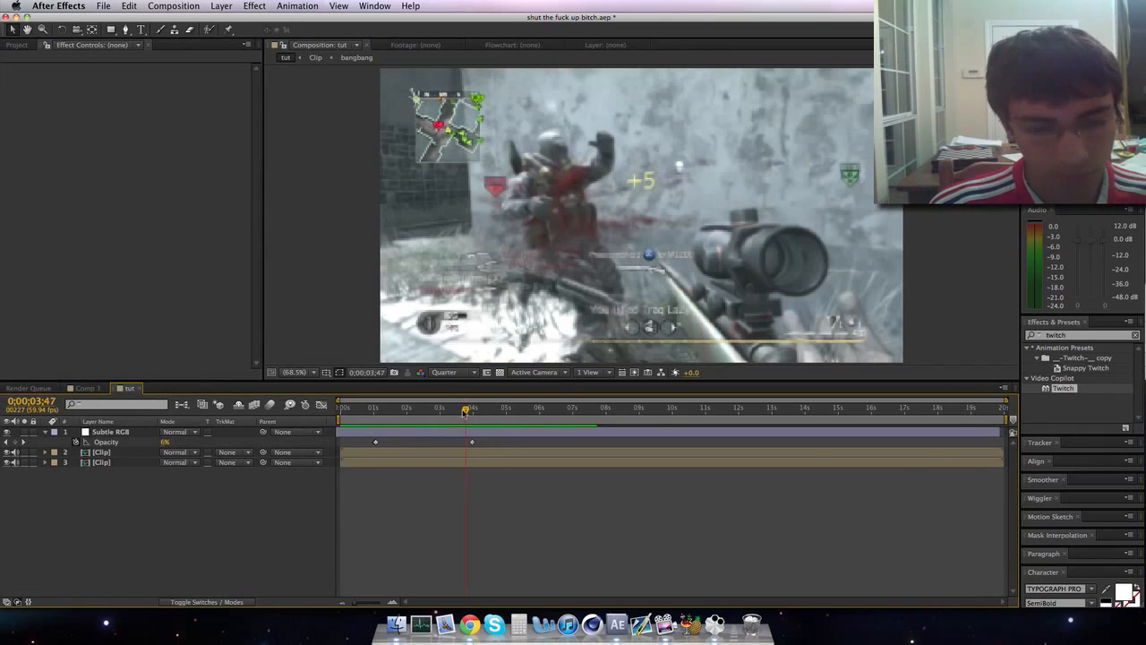